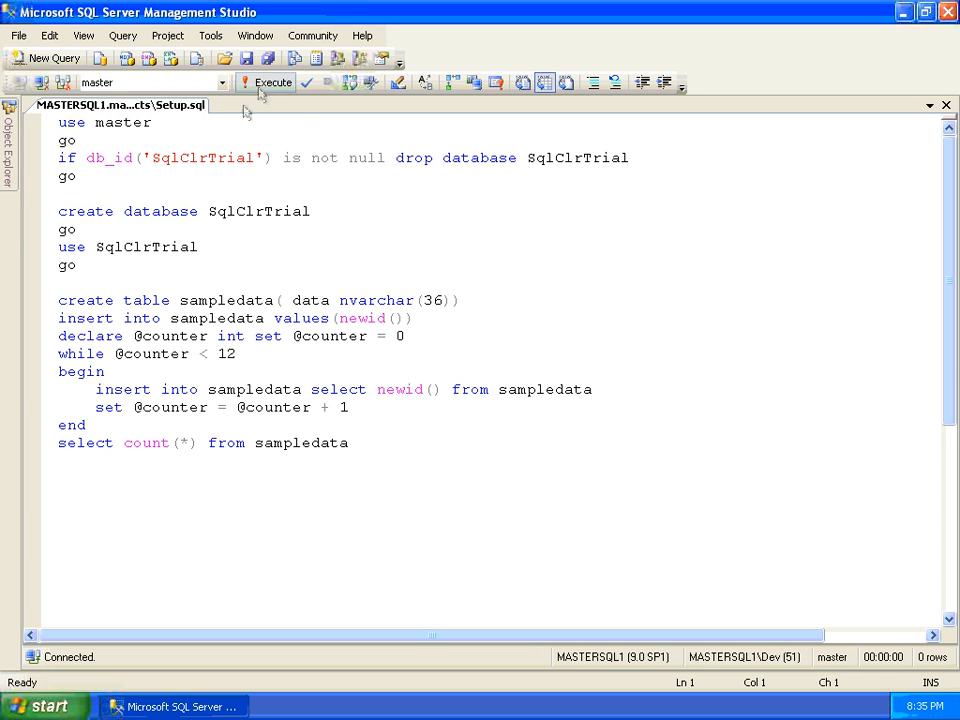
pyautogui.moveTo(264, 84)
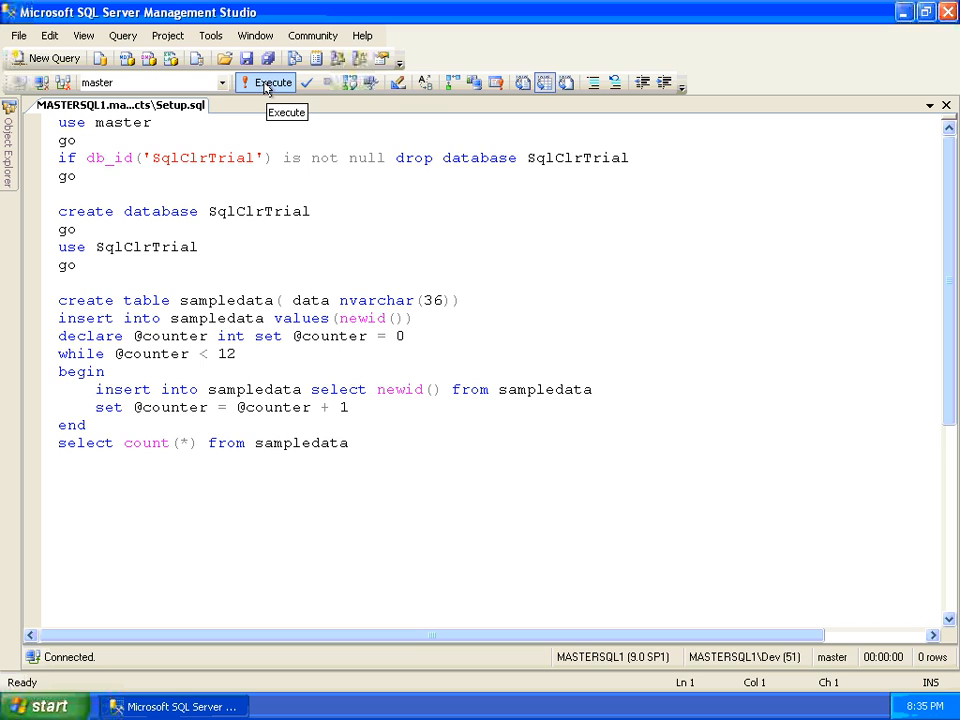
# - Execute Setup.sql to create SqlClrTrial with 4096 sample rows, then bring up the ReverseString script
pyautogui.click(264, 82)
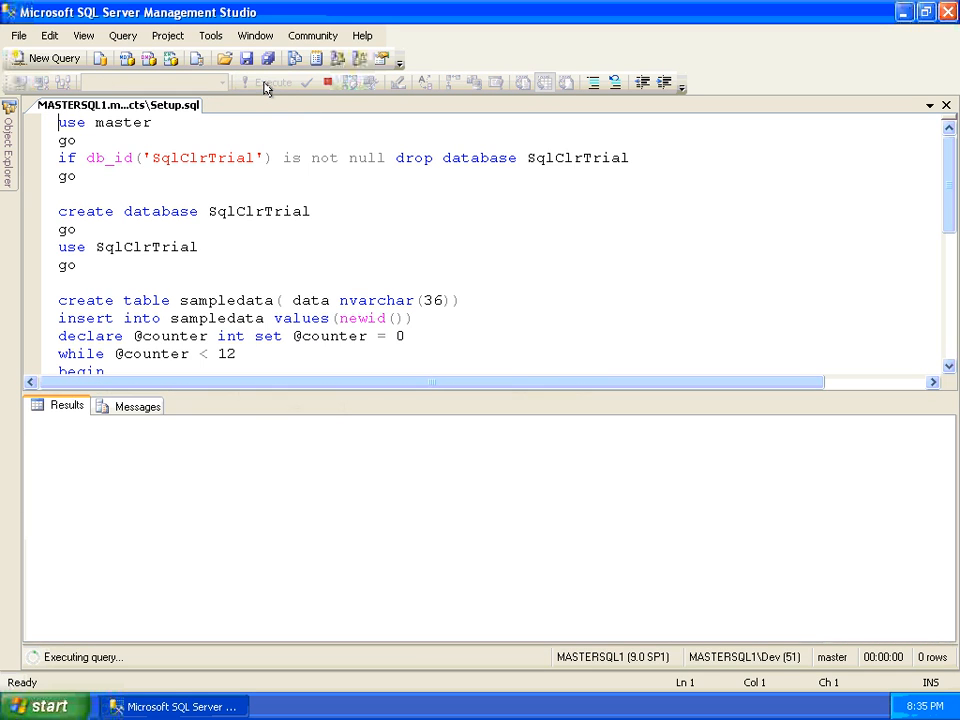
pyautogui.click(266, 82)
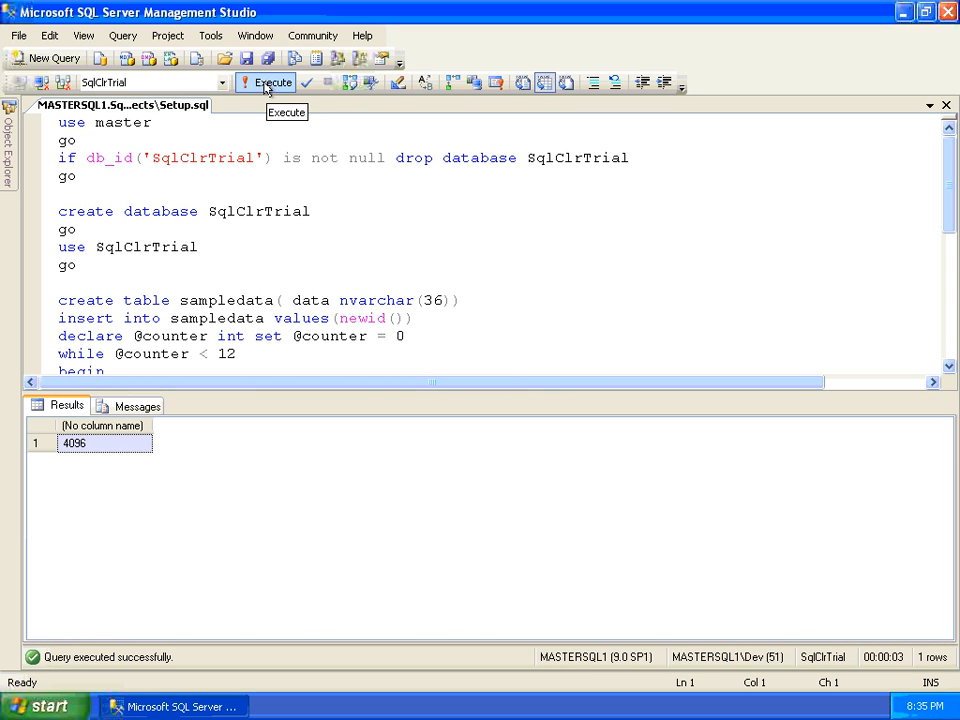
pyautogui.click(120, 104)
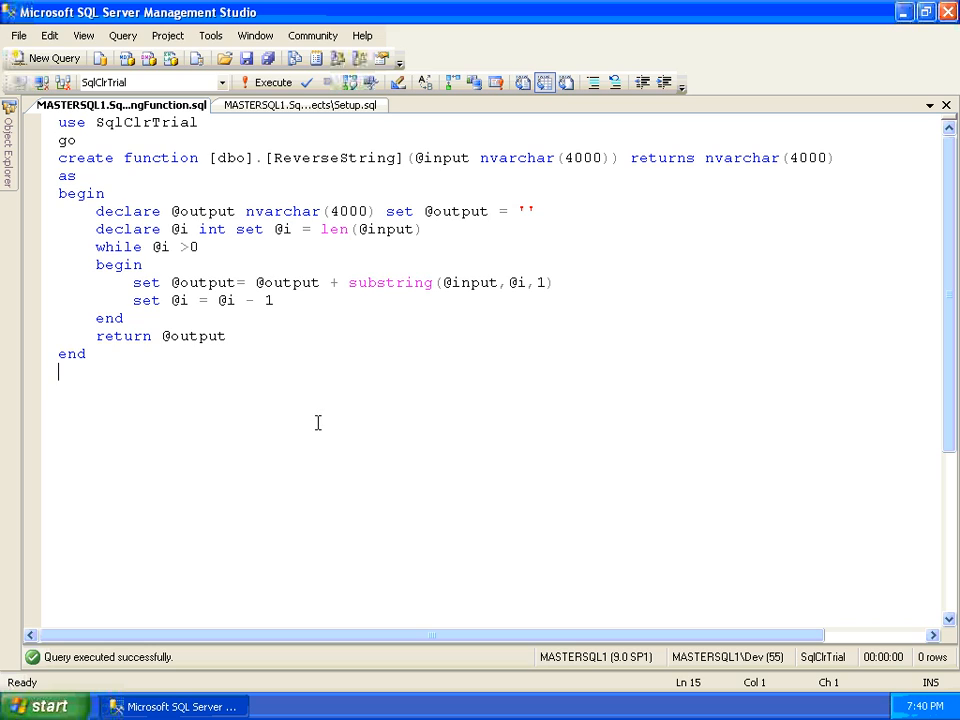
# - Add a test call select dbo.ReverseString('123' beneath the function and execute the script
pyautogui.write('select d')
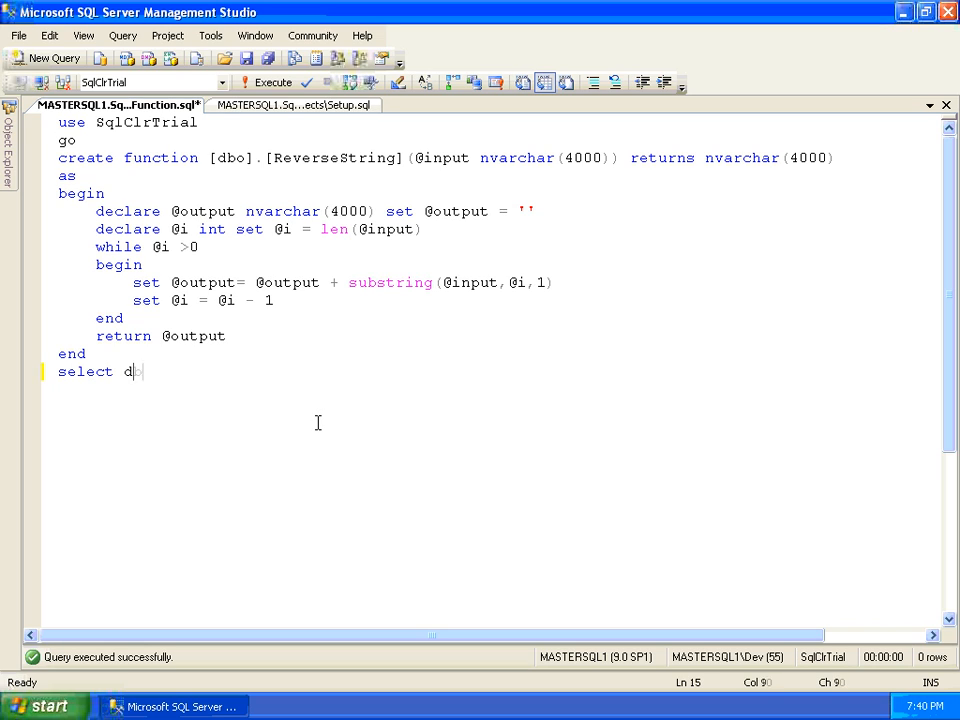
pyautogui.write("bo.ReverseString('123")
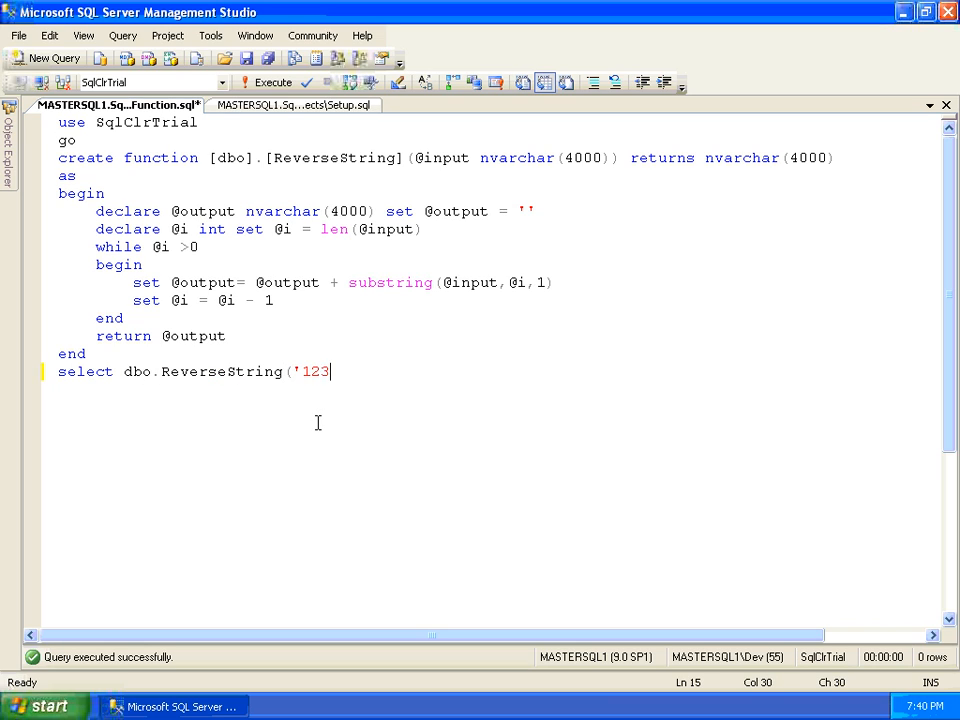
pyautogui.click(272, 82)
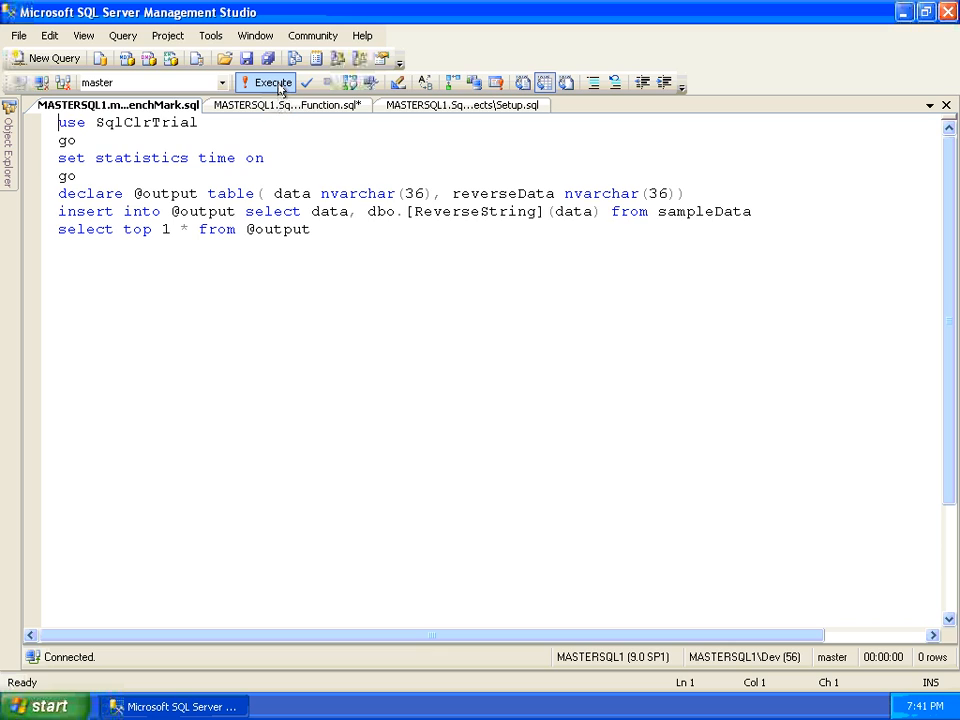
pyautogui.moveTo(284, 88)
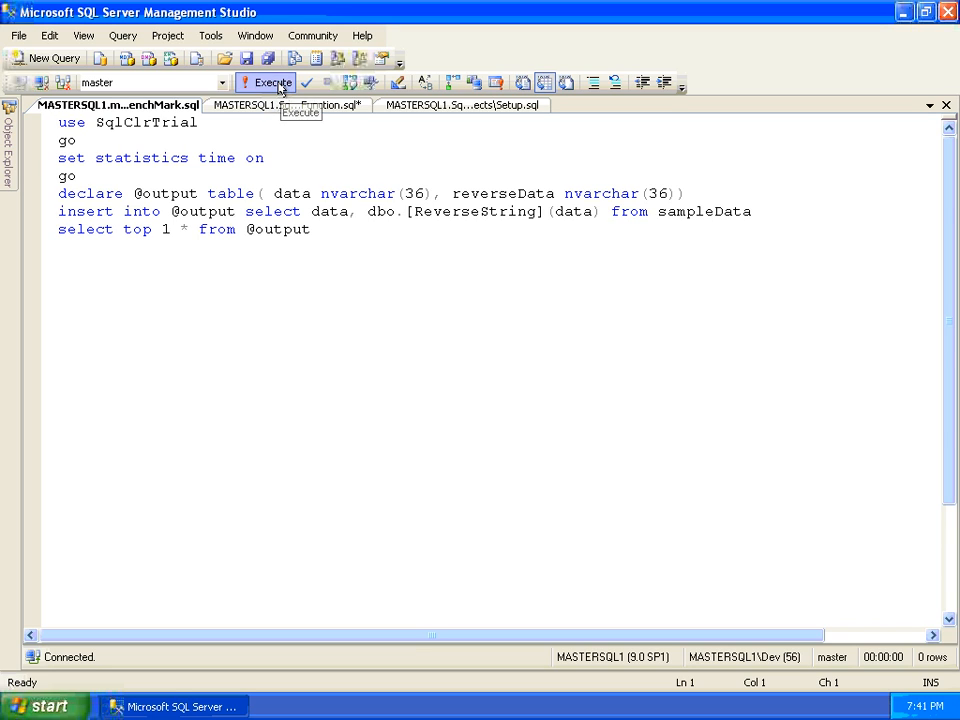
# - Execute BenchMark.sql with the T-SQL function and highlight the 24005 ms elapsed time in Messages
pyautogui.click(266, 82)
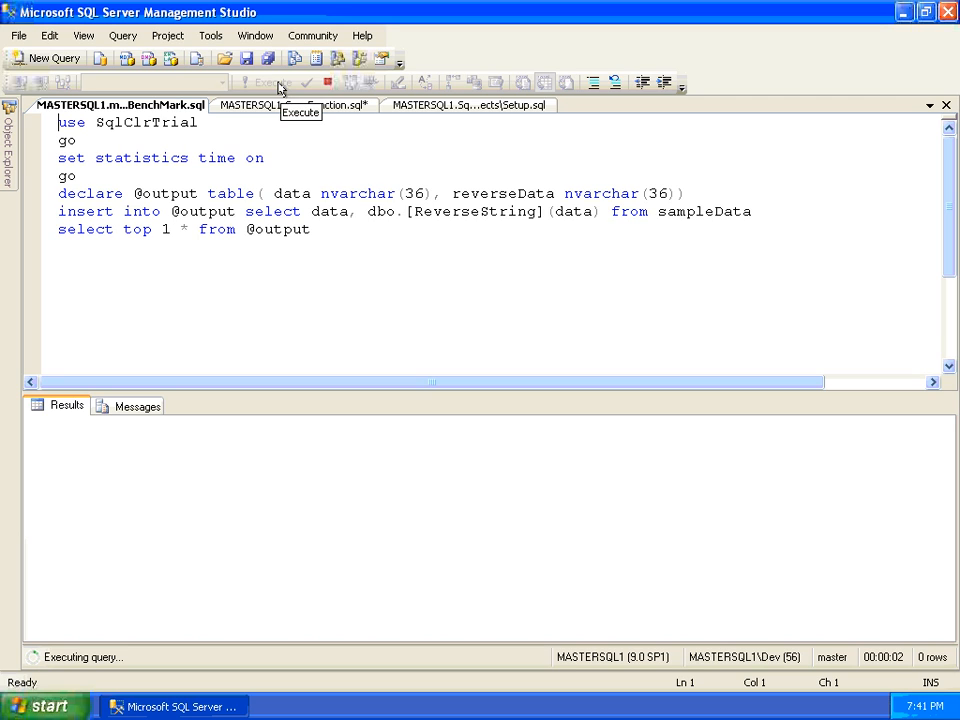
pyautogui.click(264, 82)
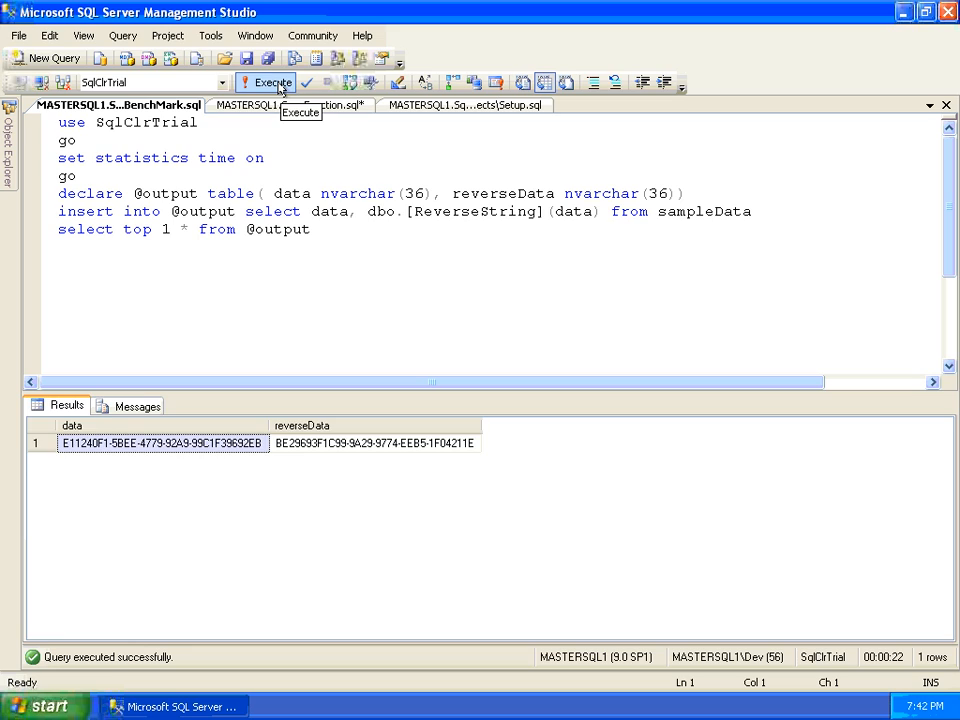
pyautogui.click(266, 82)
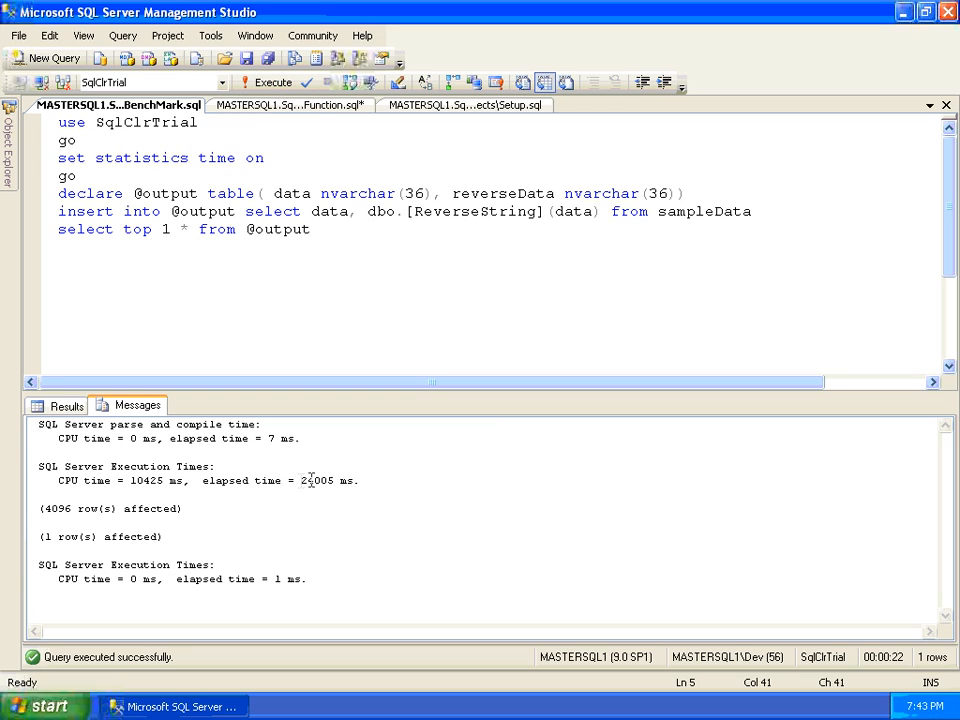
pyautogui.doubleClick(318, 480)
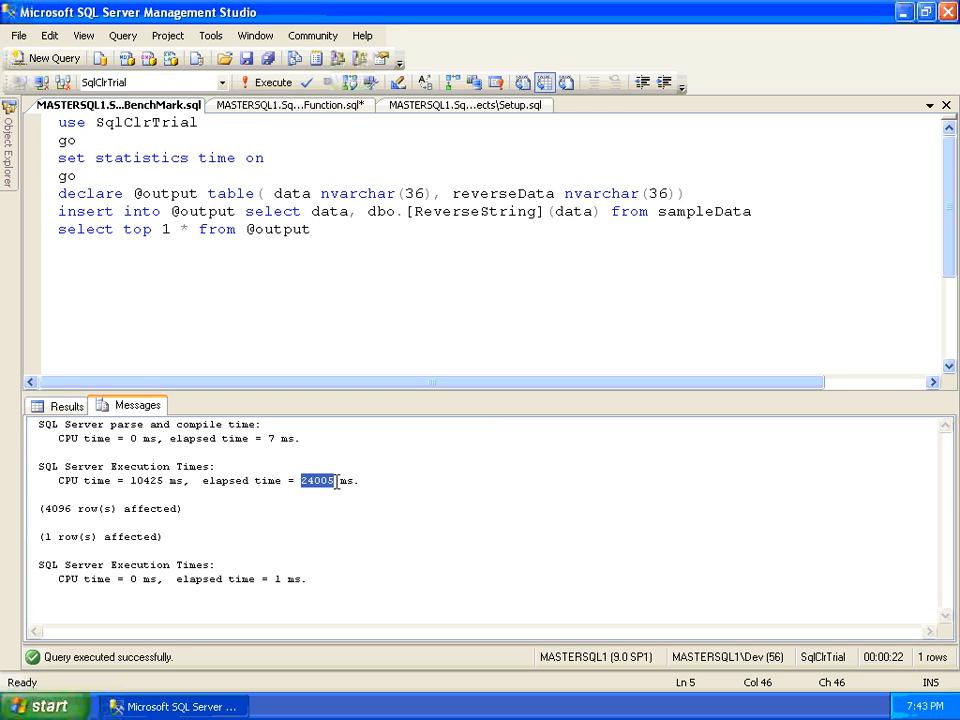
pyautogui.moveTo(372, 492)
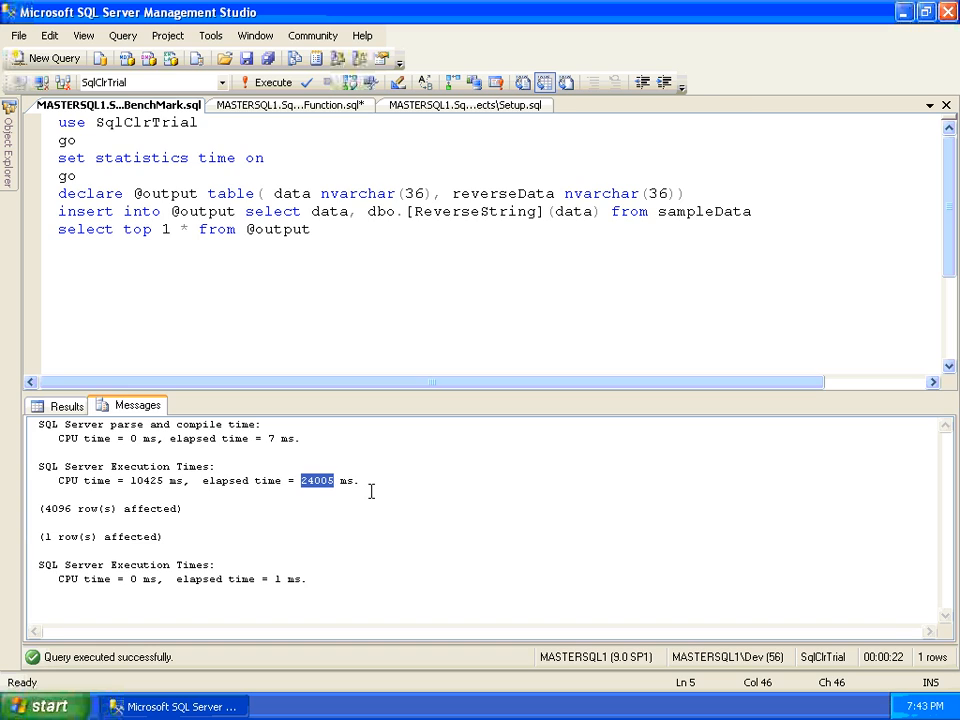
pyautogui.click(120, 104)
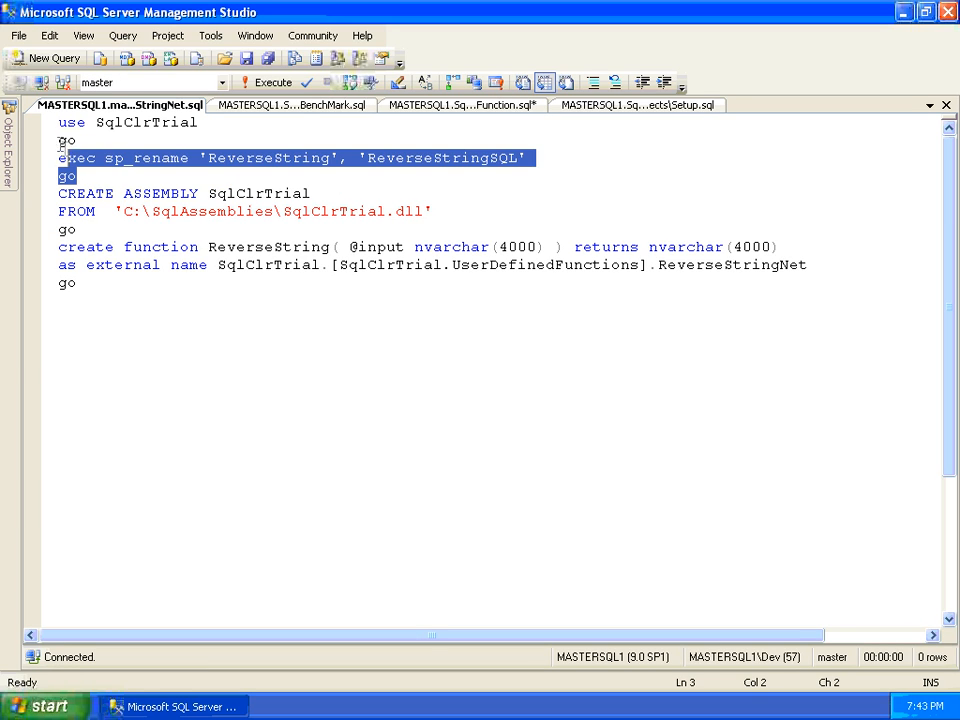
# - Rename ReverseString to ReverseStringSQL and load the SqlClrTrial assembly from its DLL
pyautogui.click(272, 82)
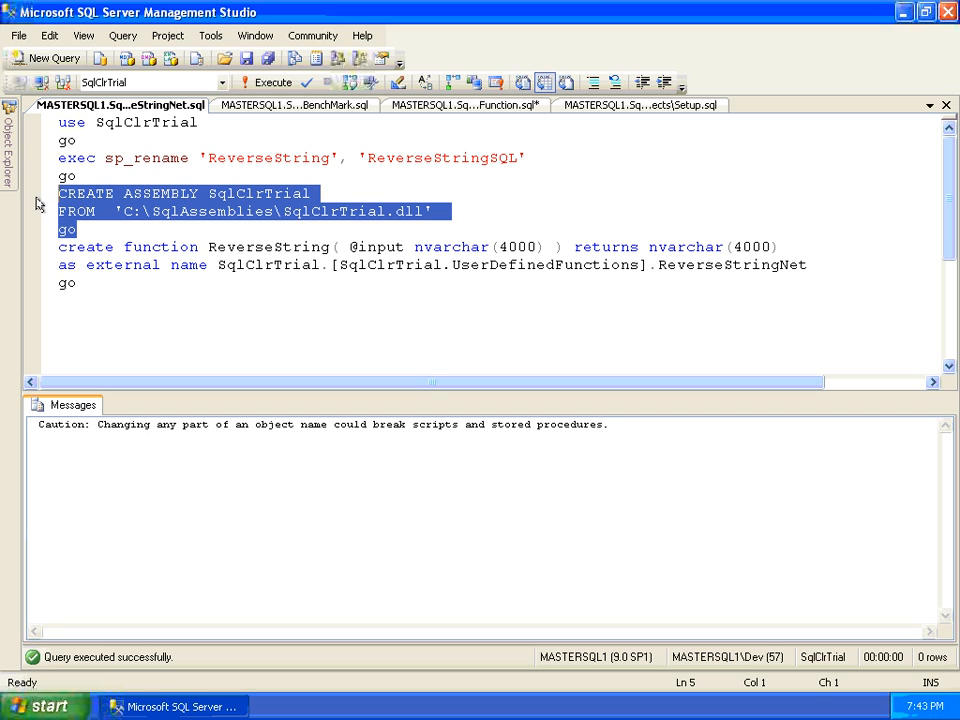
pyautogui.click(266, 82)
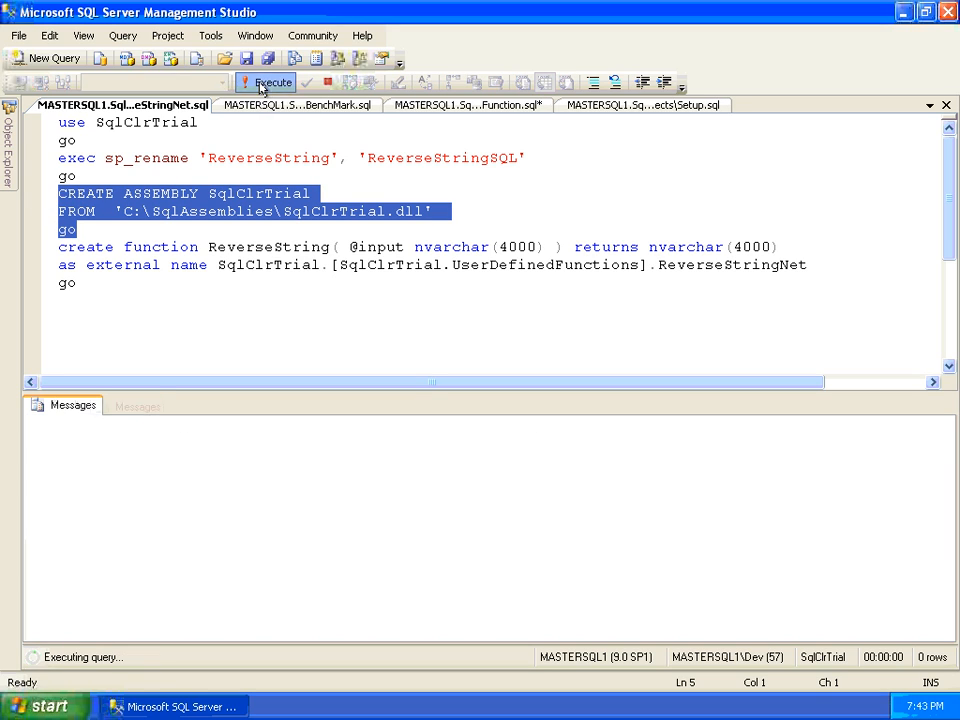
pyautogui.click(266, 82)
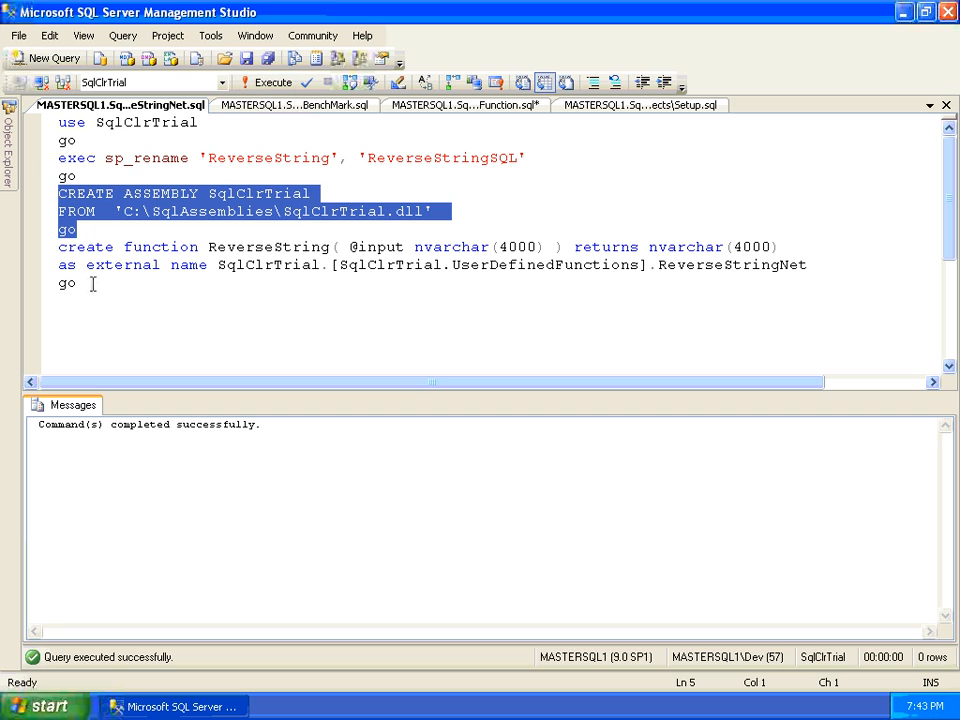
# - Execute the create function statement to define the CLR-based ReverseString
pyautogui.moveTo(60, 248); pyautogui.dragTo(76, 284)
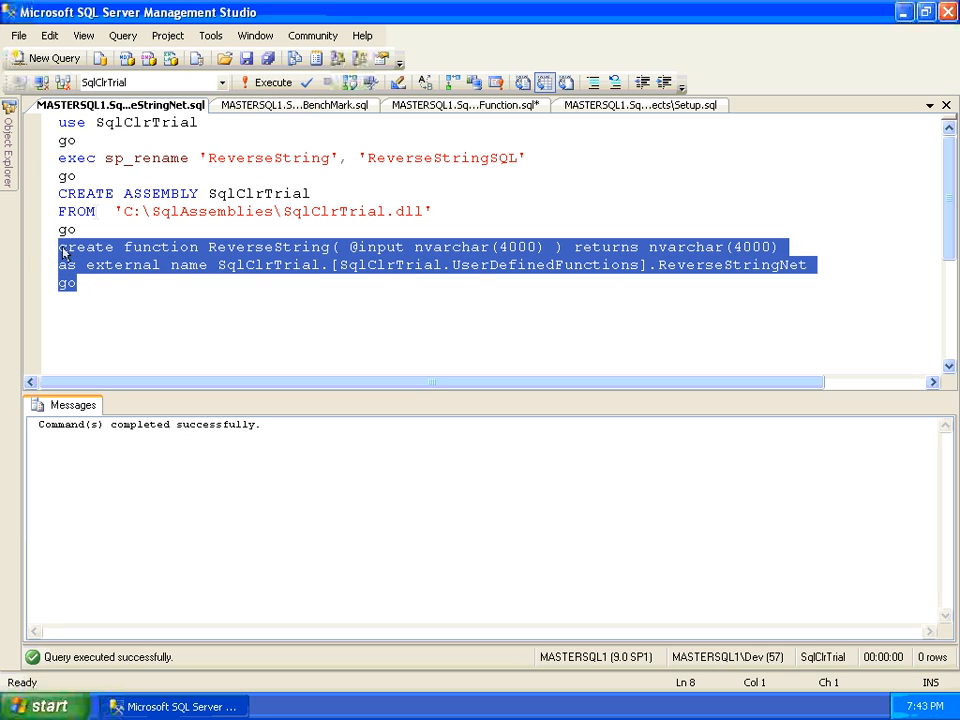
pyautogui.click(266, 82)
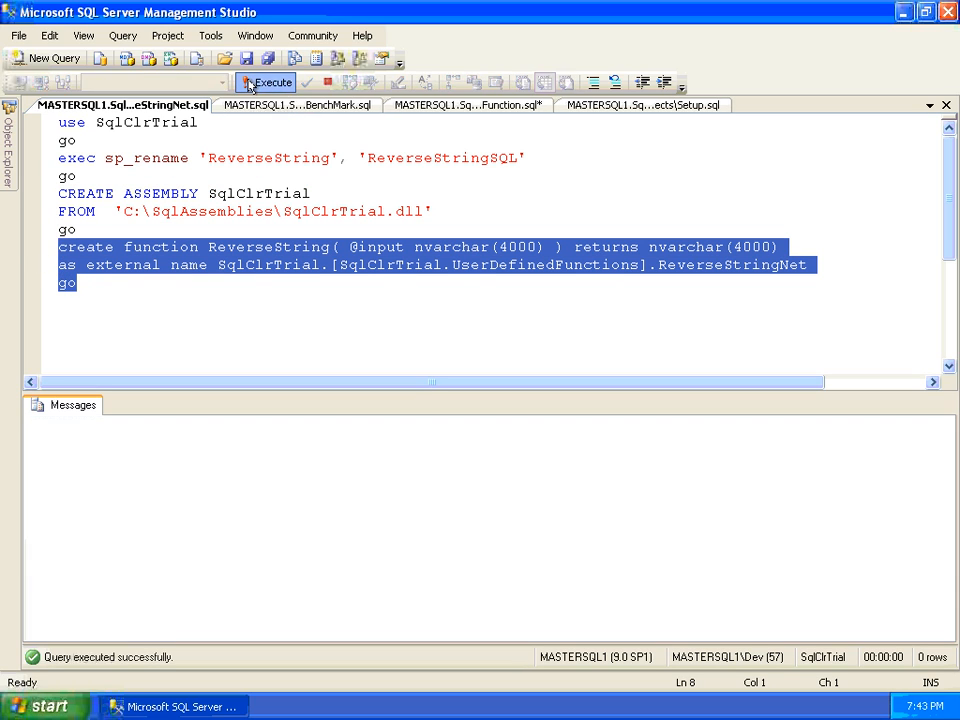
pyautogui.click(264, 82)
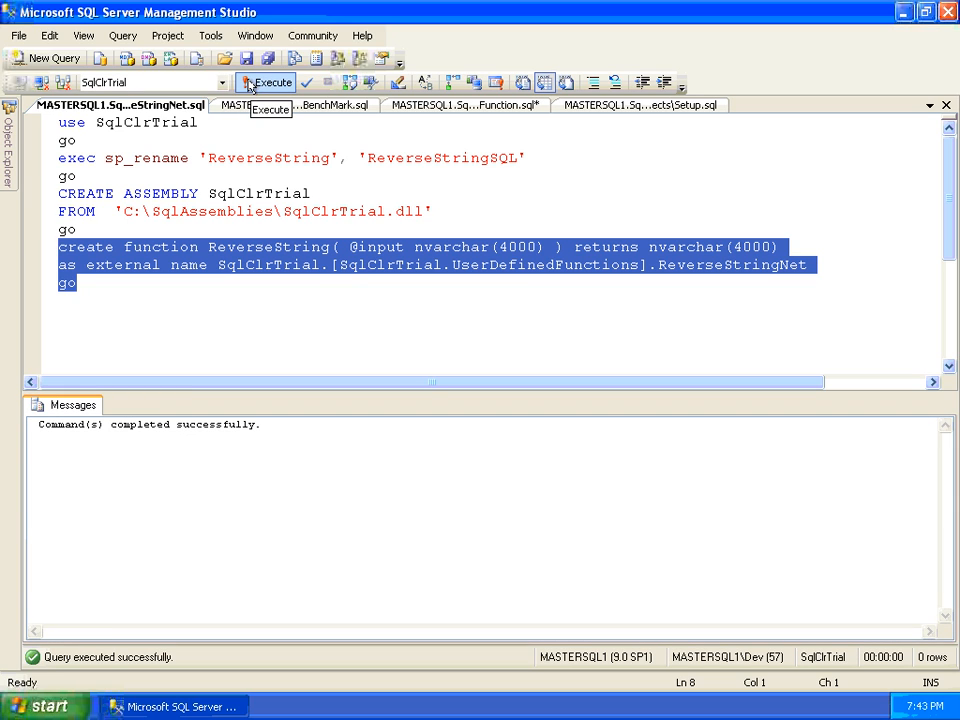
# - Rerun BenchMark.sql with the CLR function and highlight the 4096 rows count and 74 ms elapsed time
pyautogui.click(296, 104)
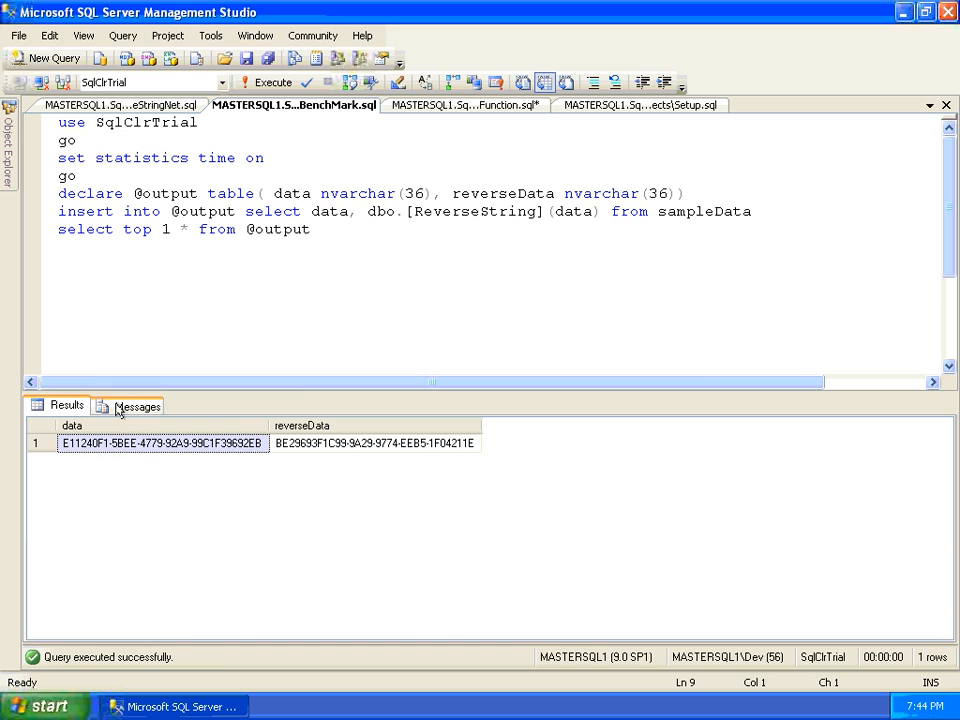
pyautogui.click(136, 404)
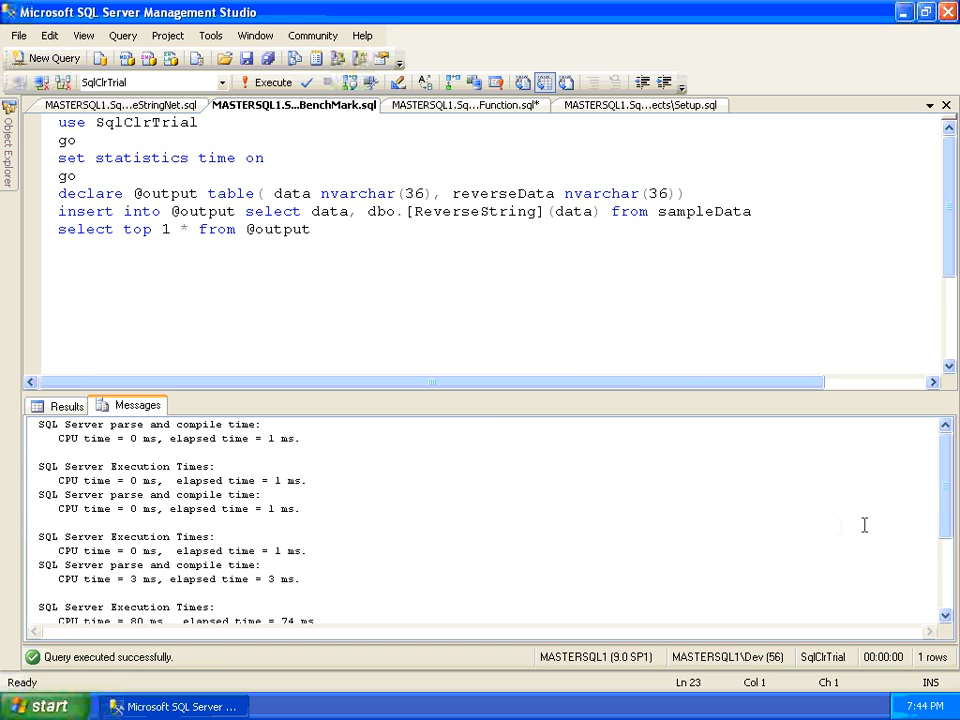
pyautogui.scroll(-3)
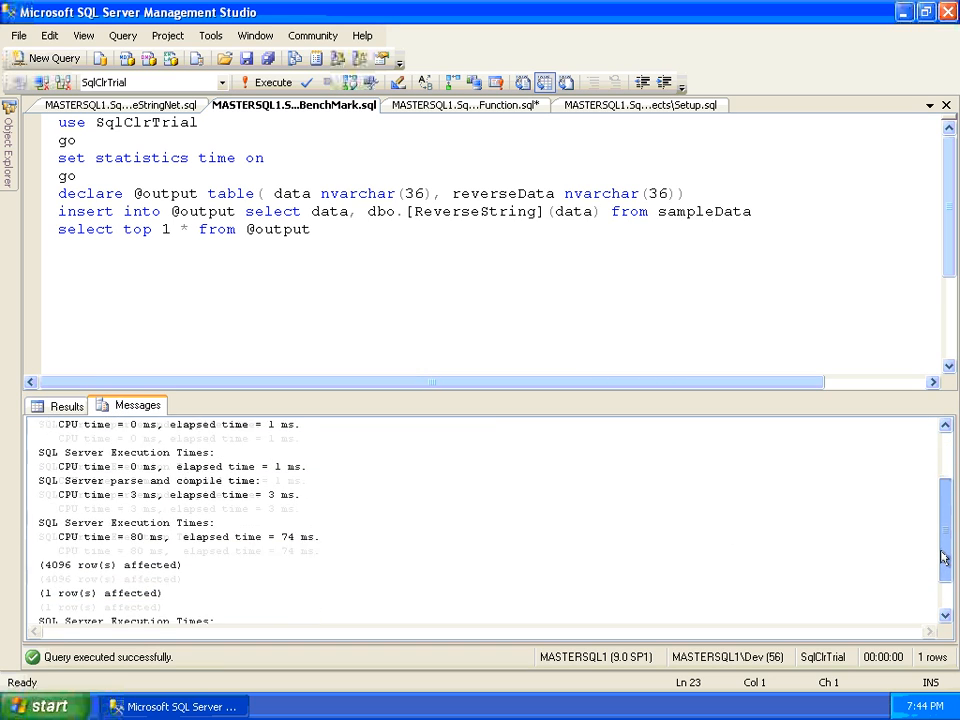
pyautogui.doubleClick(56, 552)
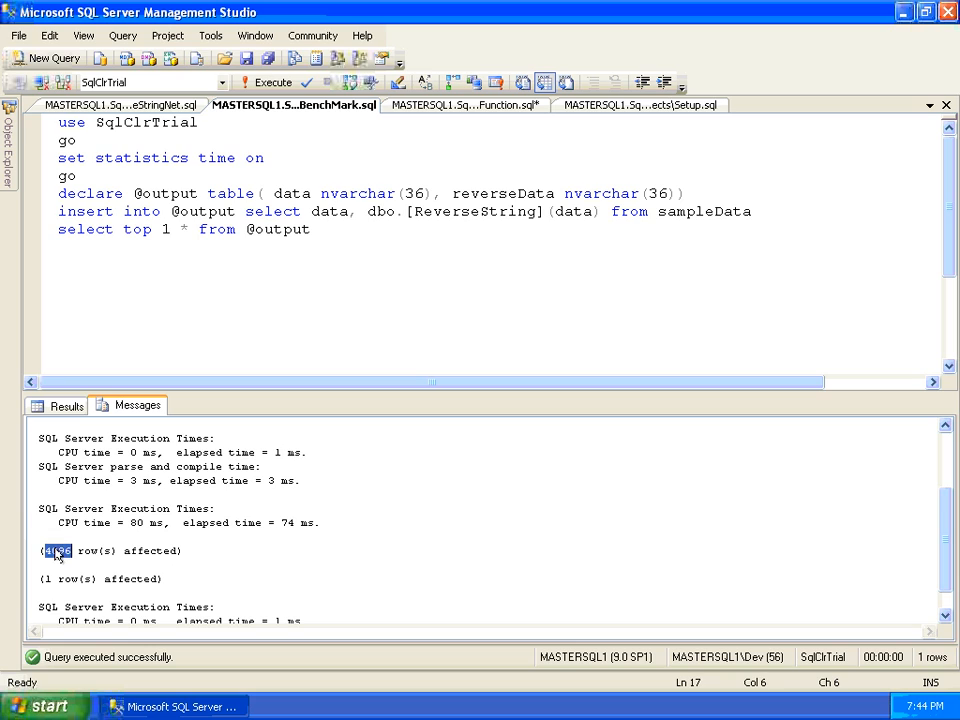
pyautogui.doubleClick(296, 522)
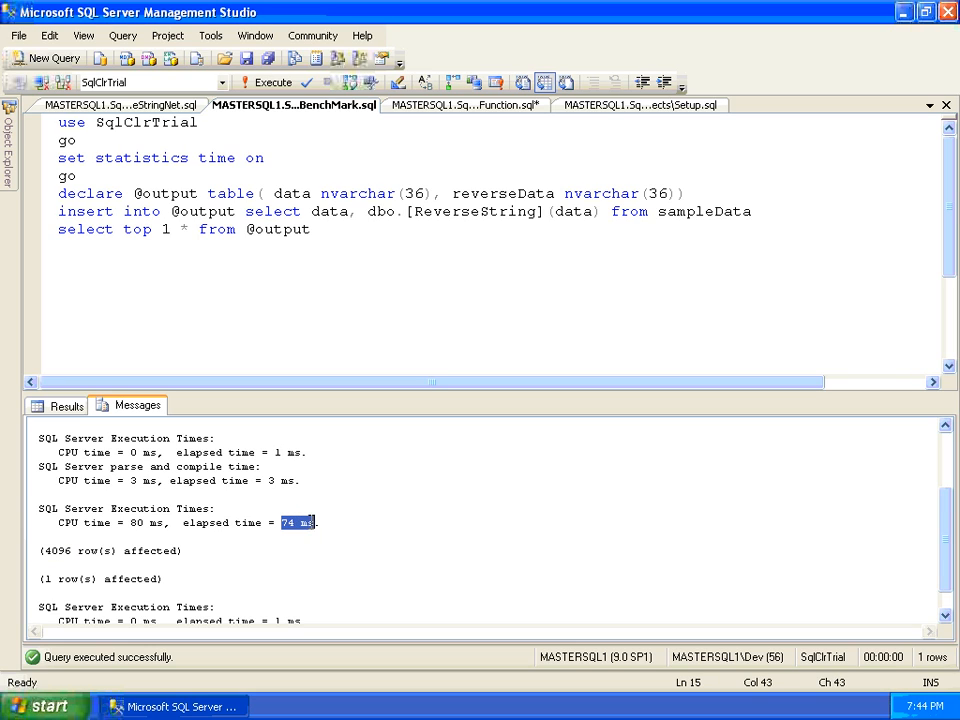